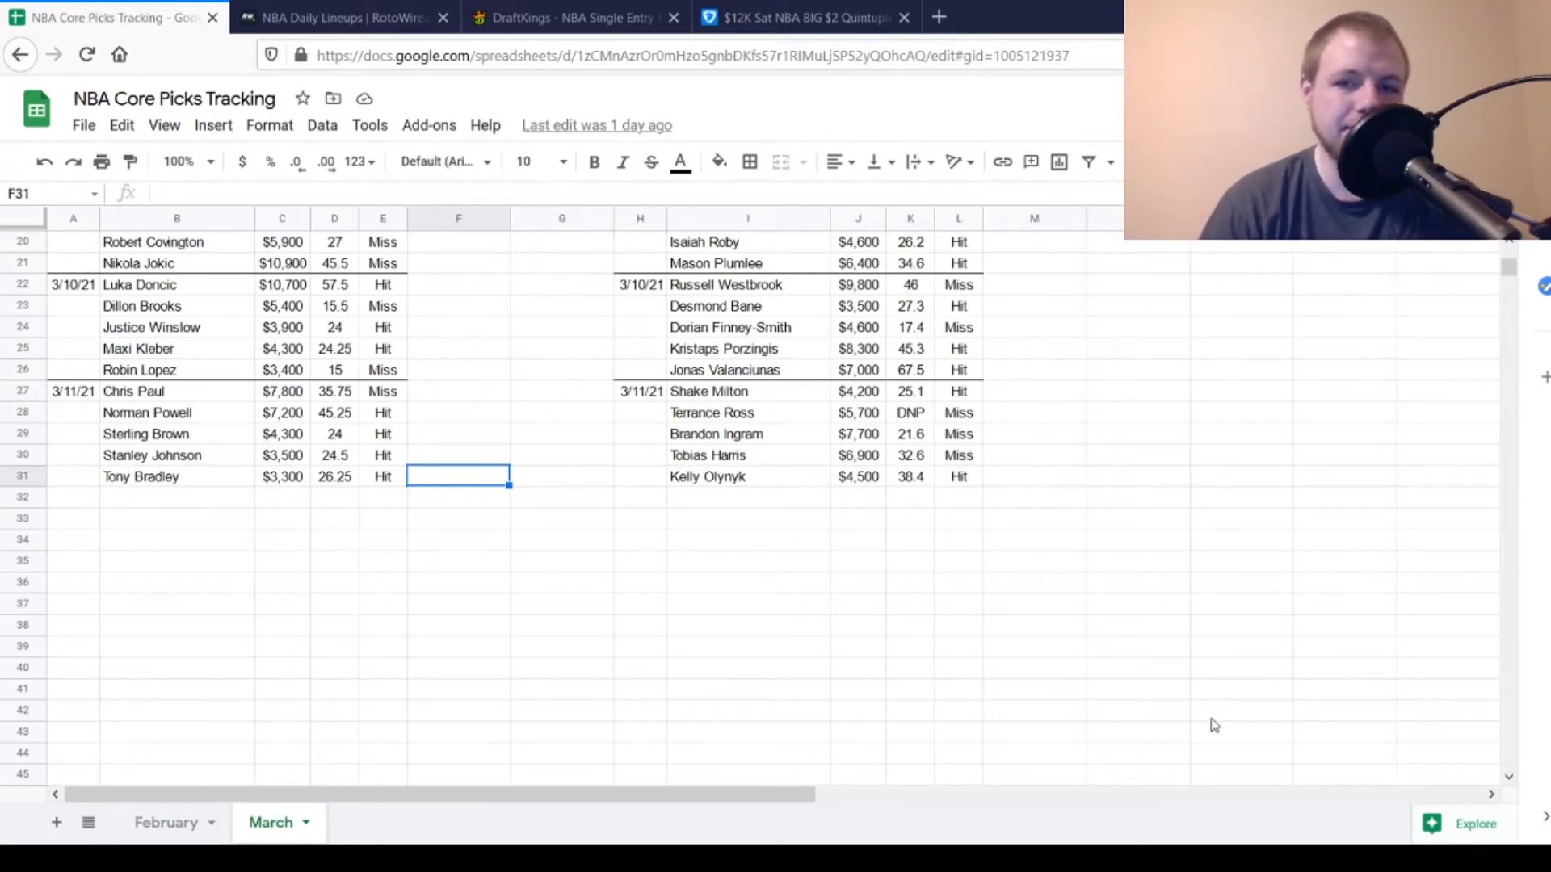
mouse_move(662, 784)
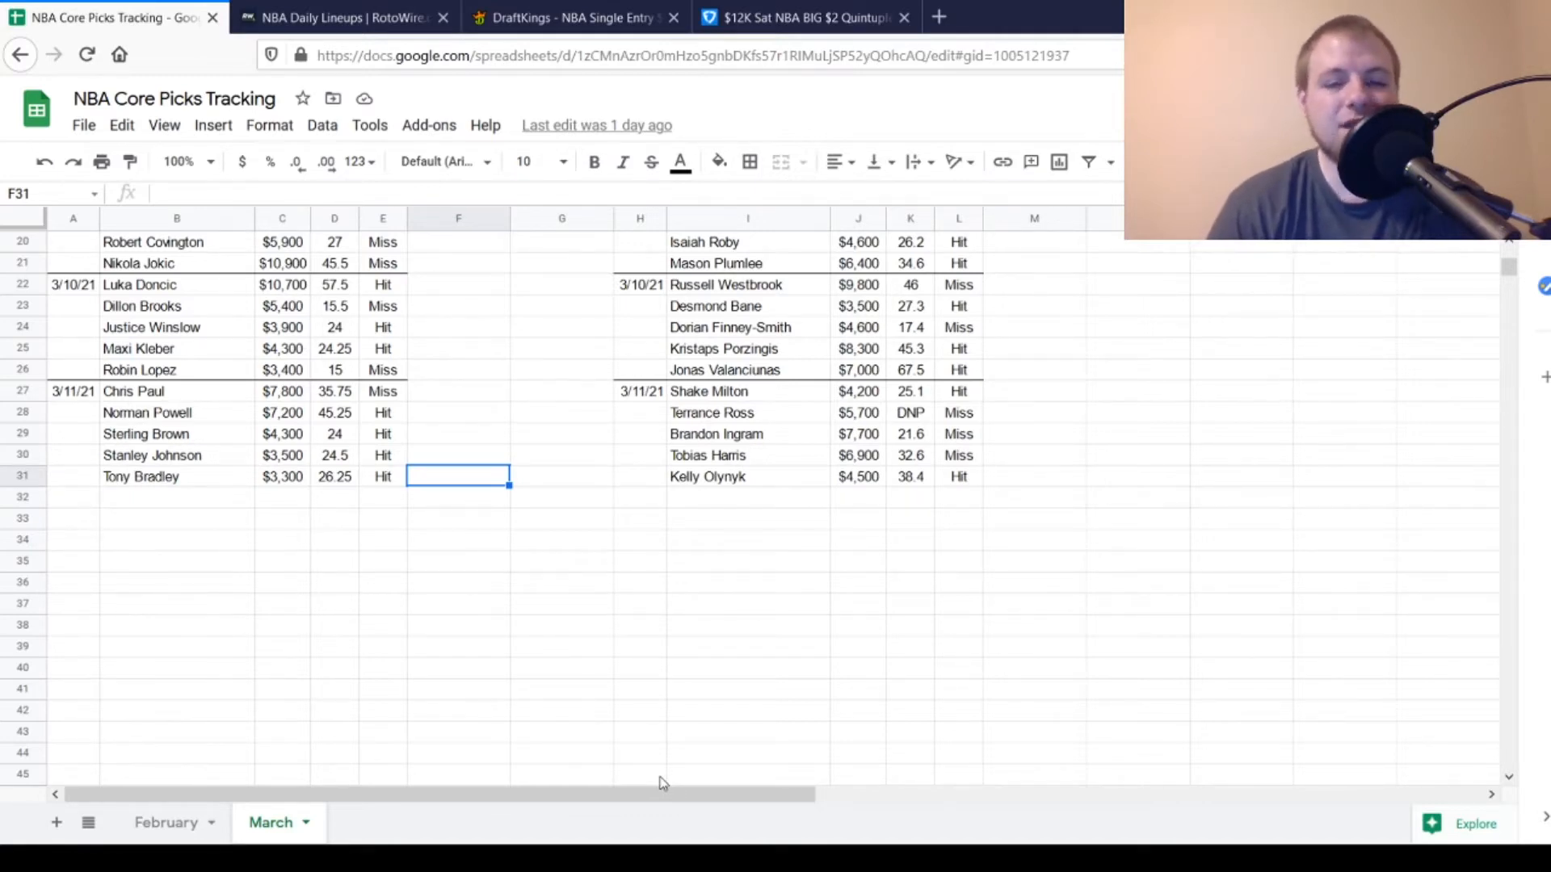
Step: Show the RotoWire March 13, 2021 NBA lineups page scrolled to the NY–OKC, DET–BKN, MIL–WAS, TOR–CHA and SAC–ATL injury lists
click(341, 18)
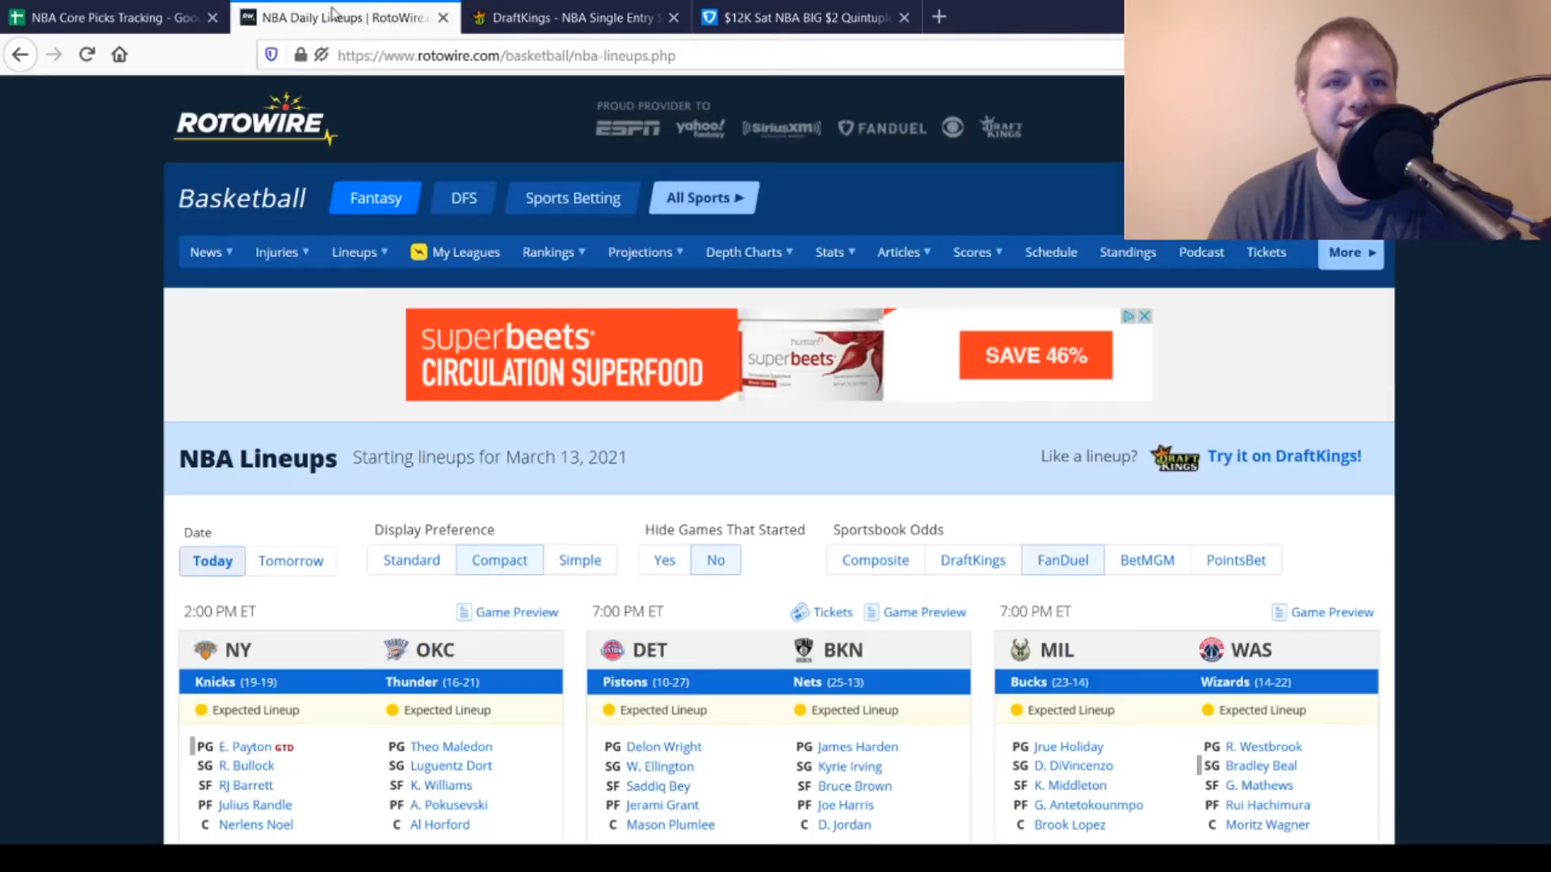
scroll(down, 3)
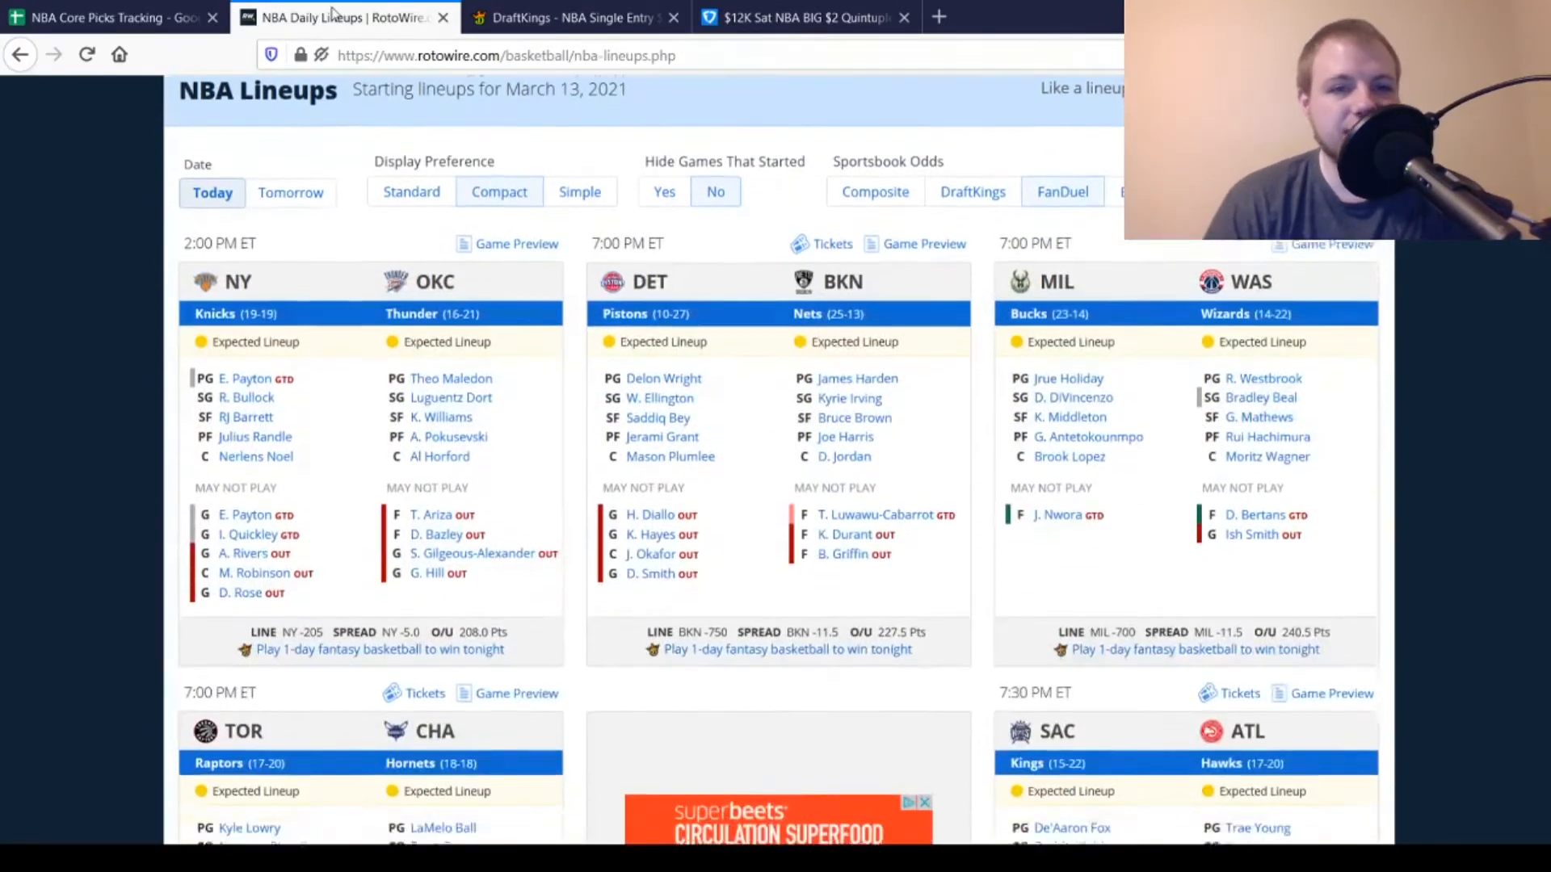
scroll(down, 3)
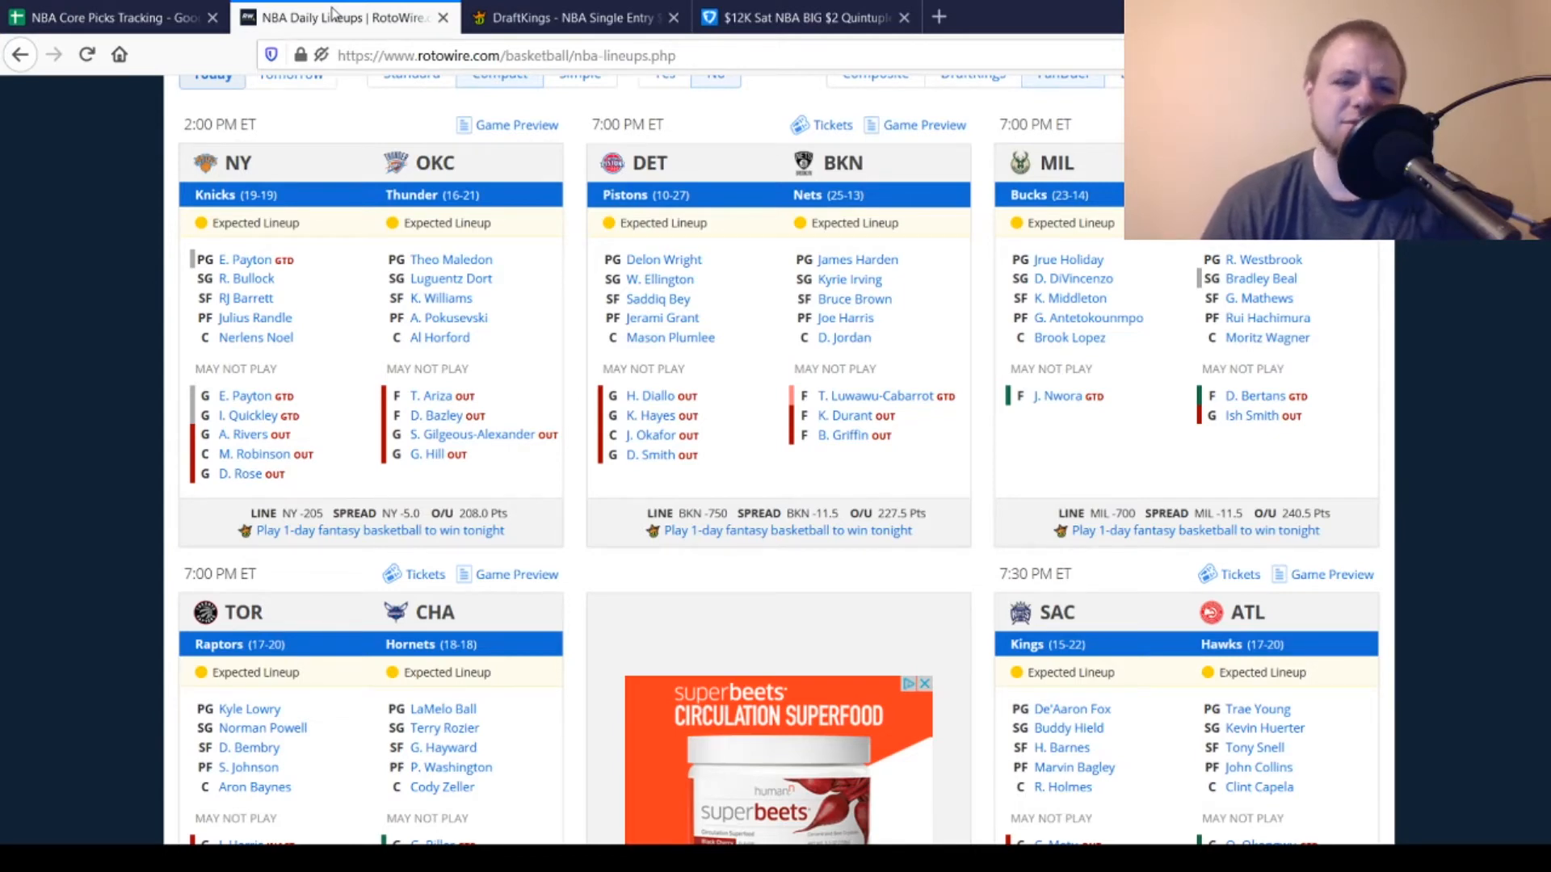
scroll(down, 3)
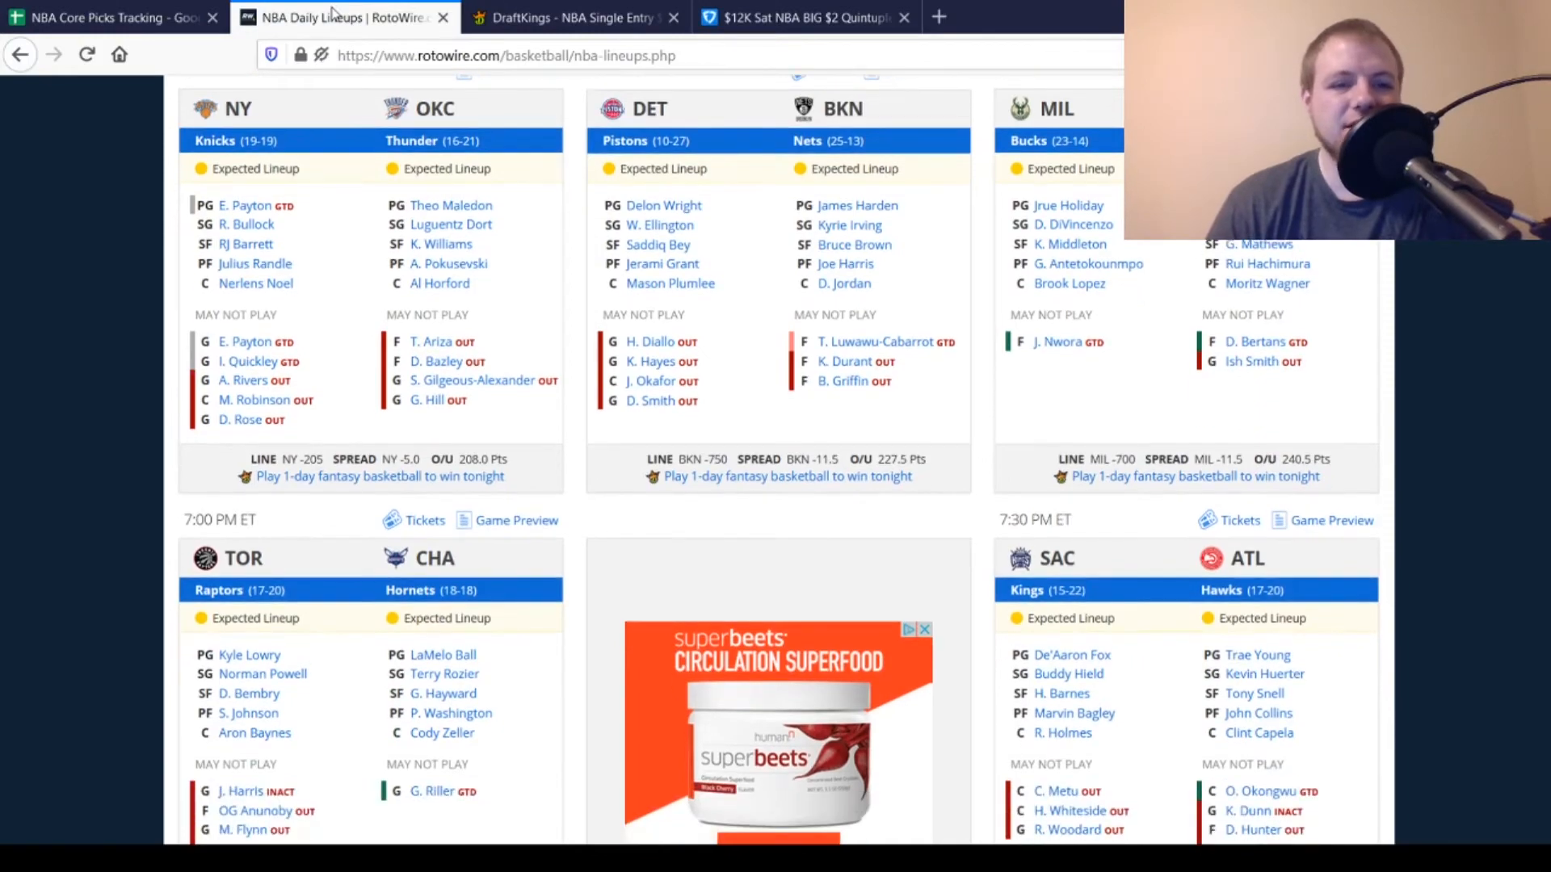
scroll(down, 3)
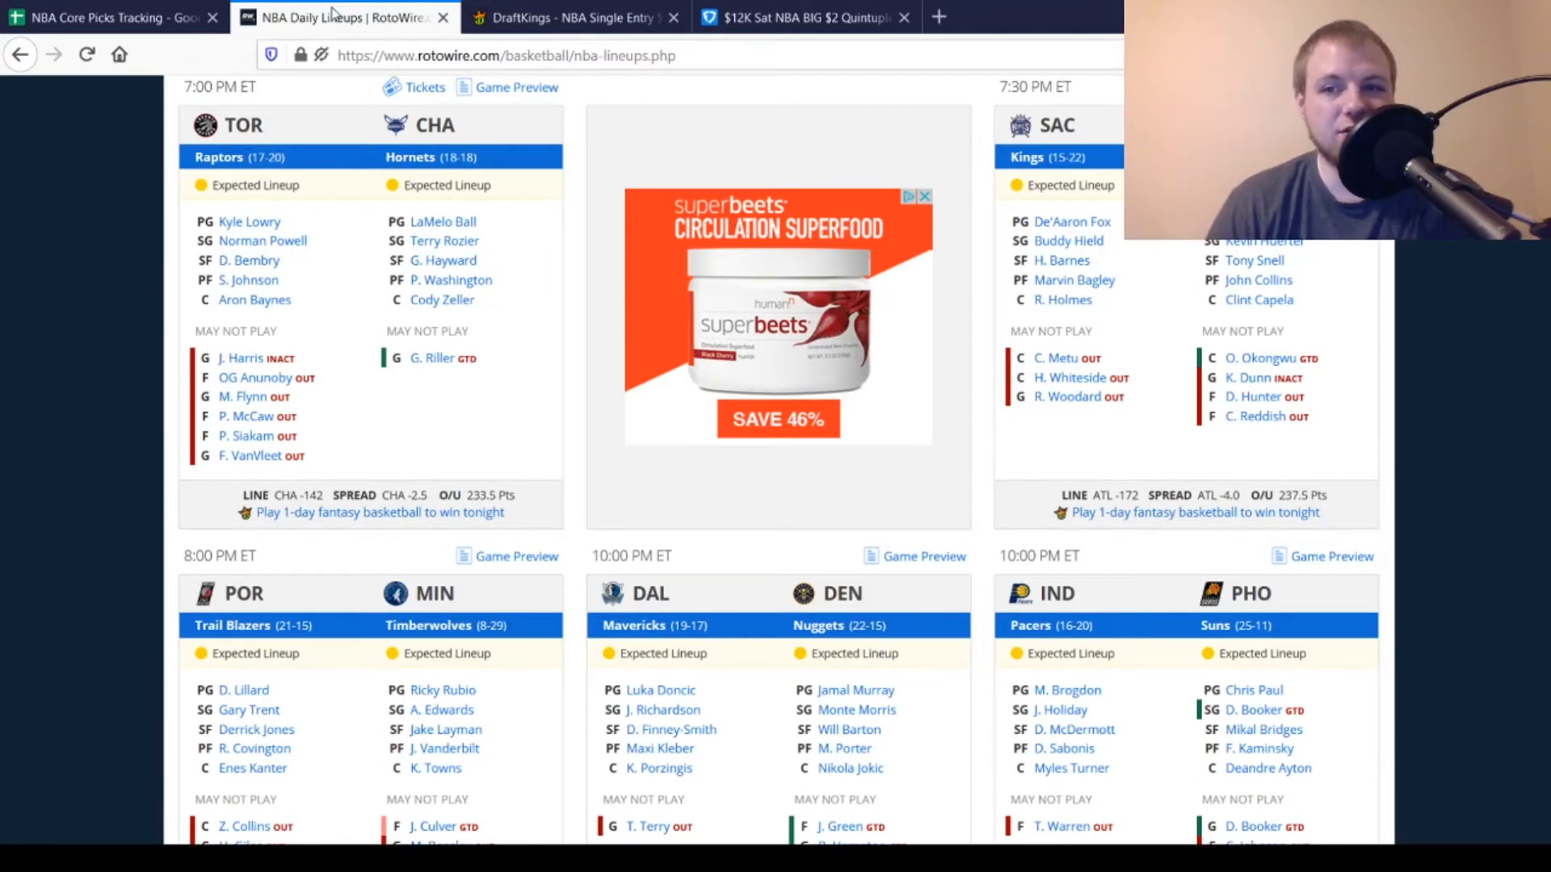
scroll(down, 3)
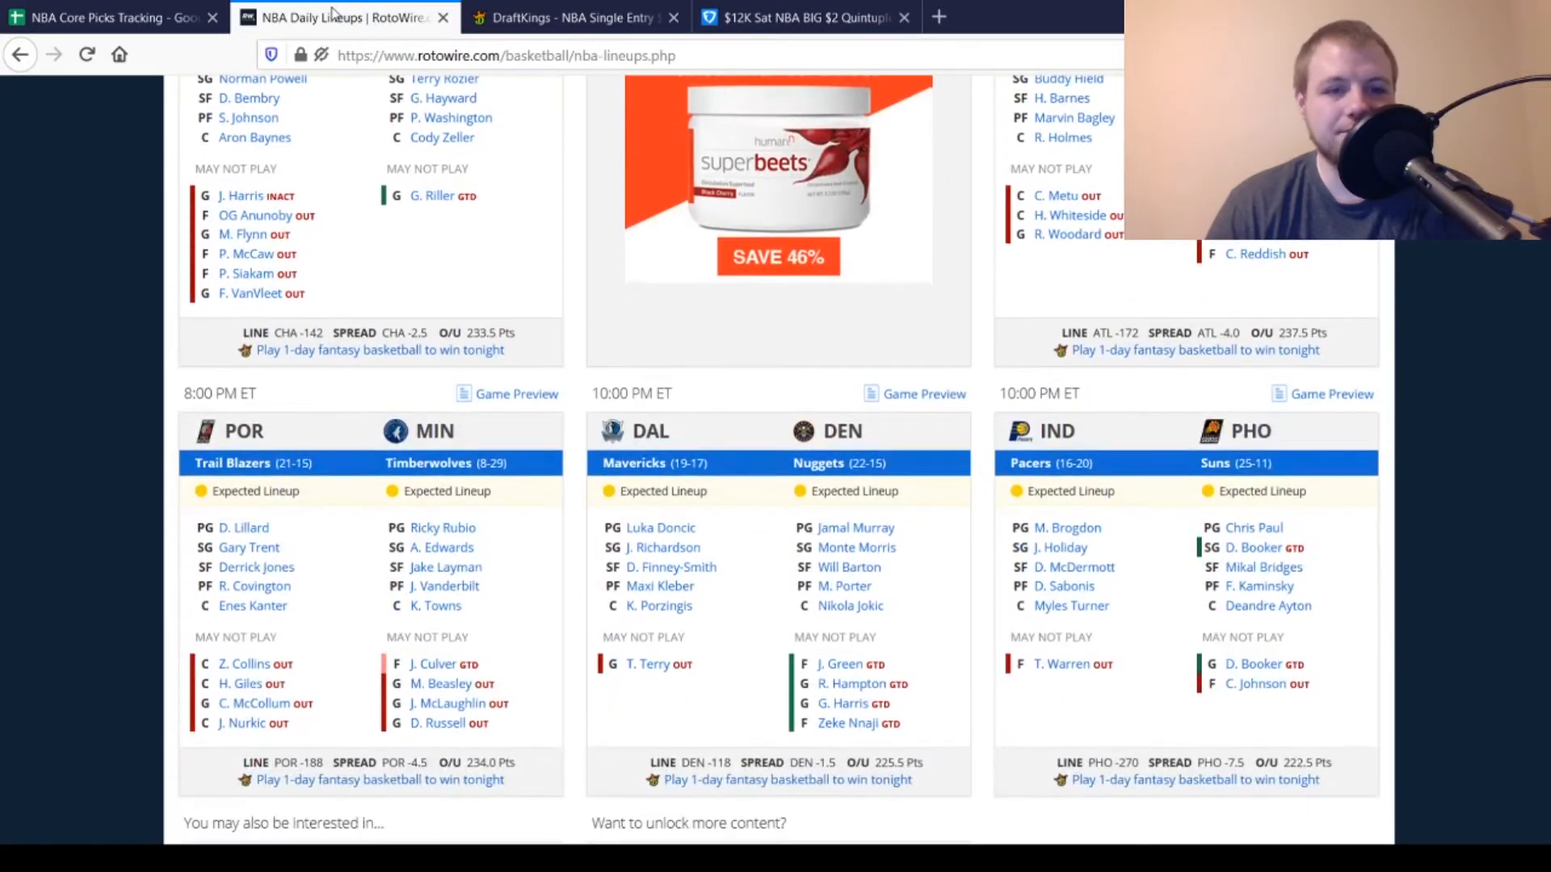
scroll(down, 3)
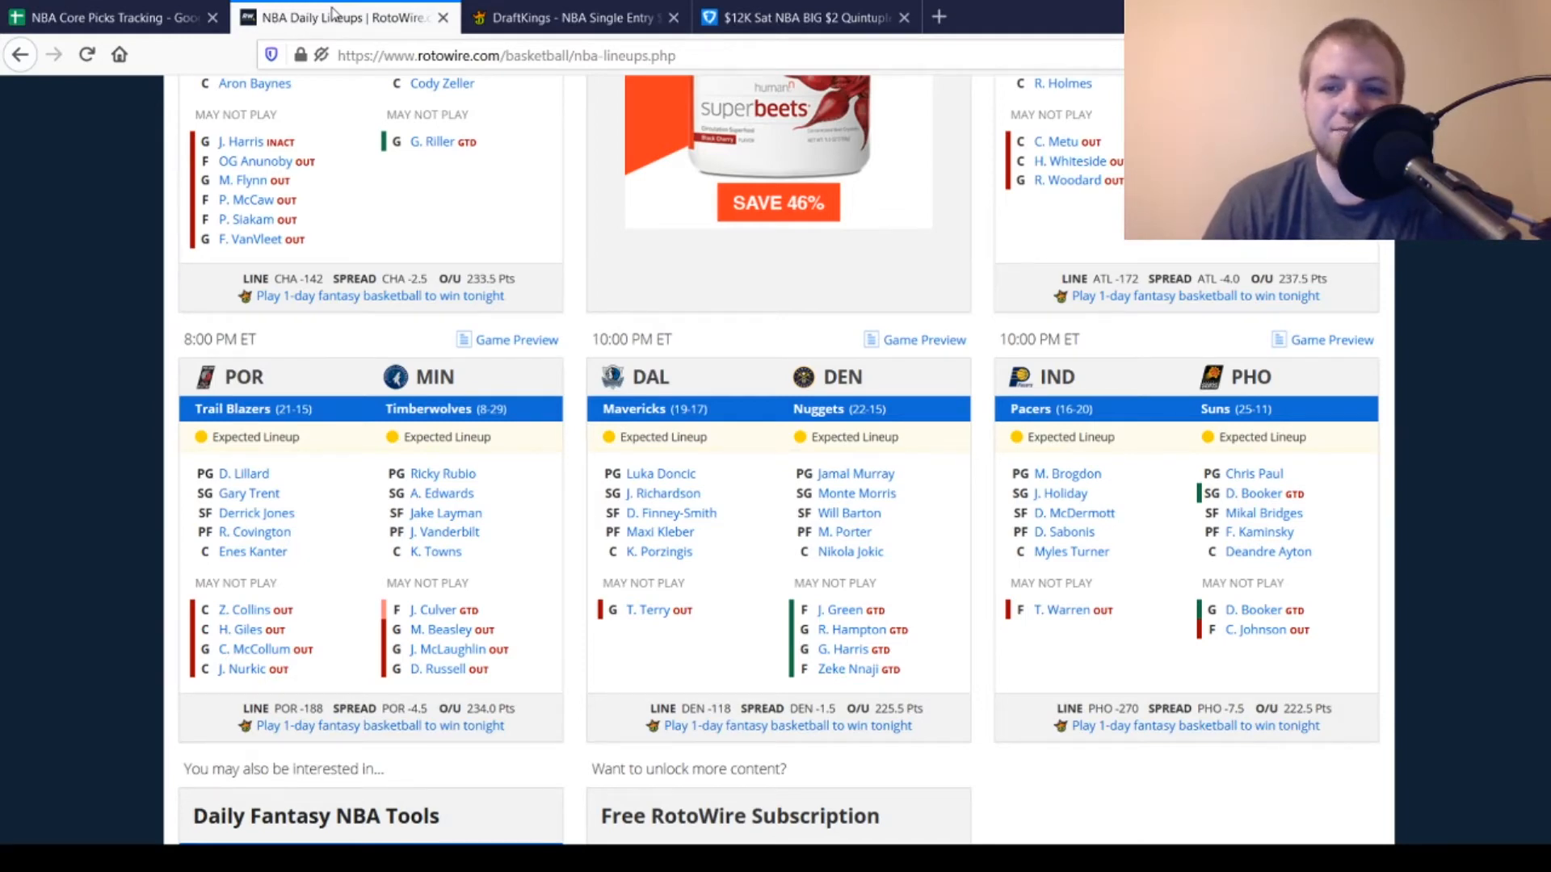
scroll(down, 3)
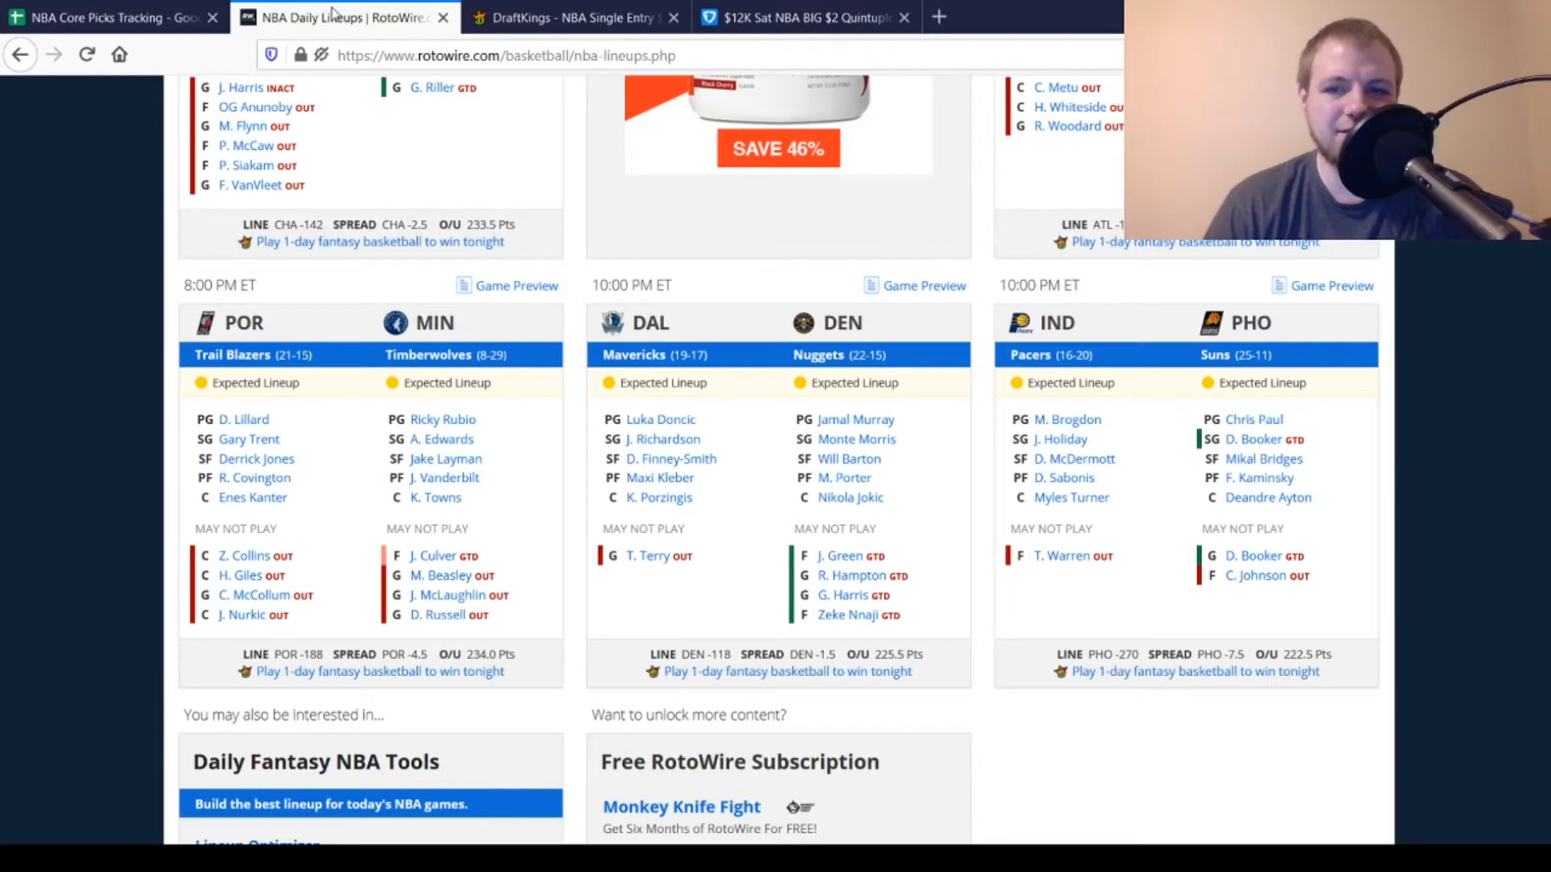
scroll(down, 3)
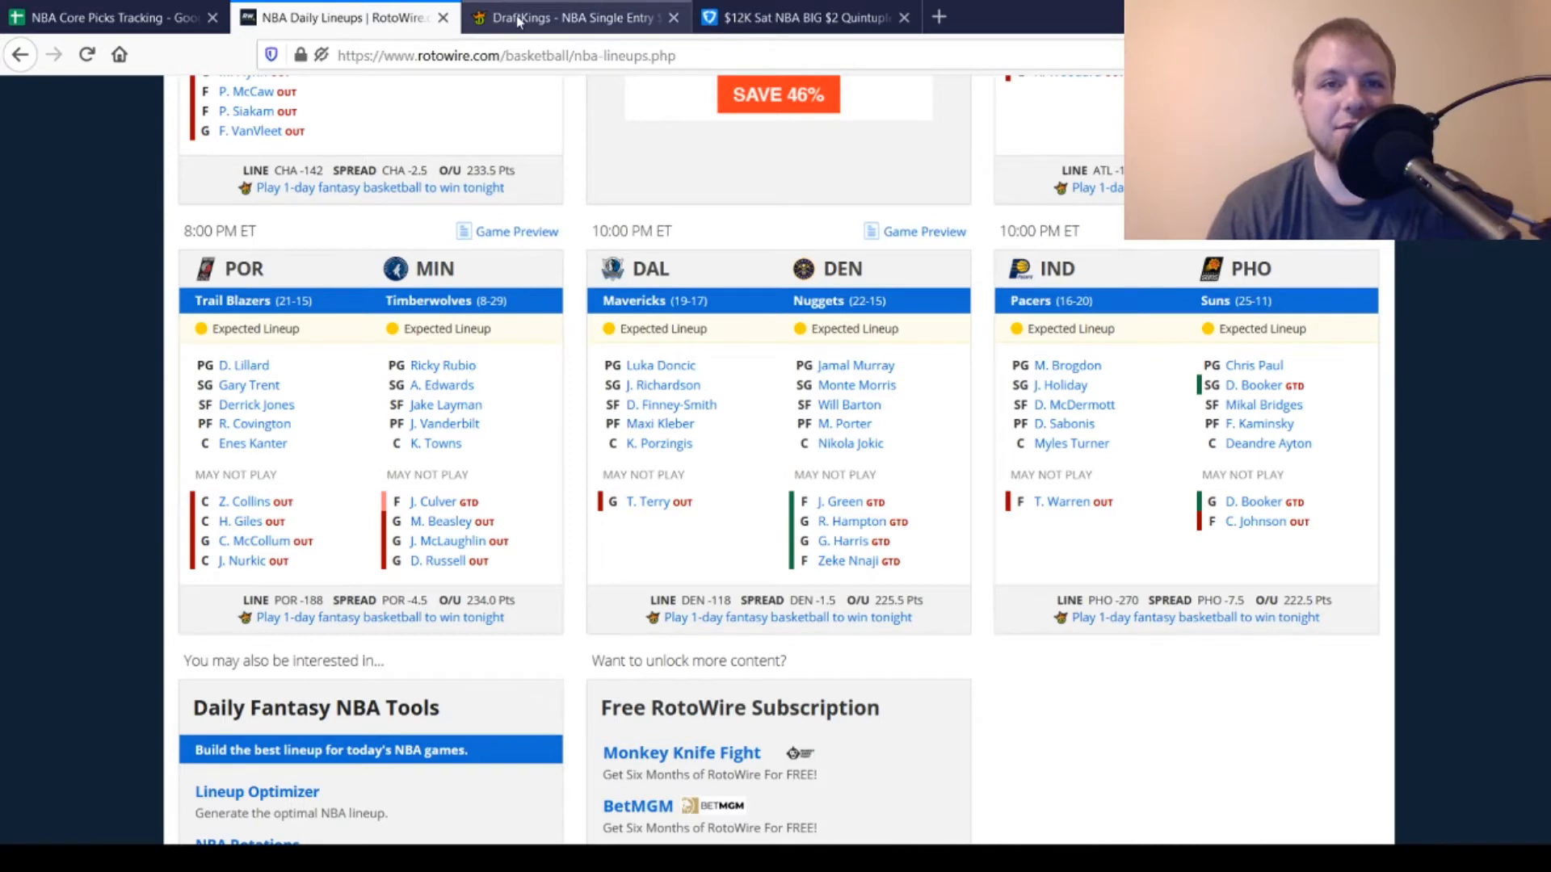
click(568, 18)
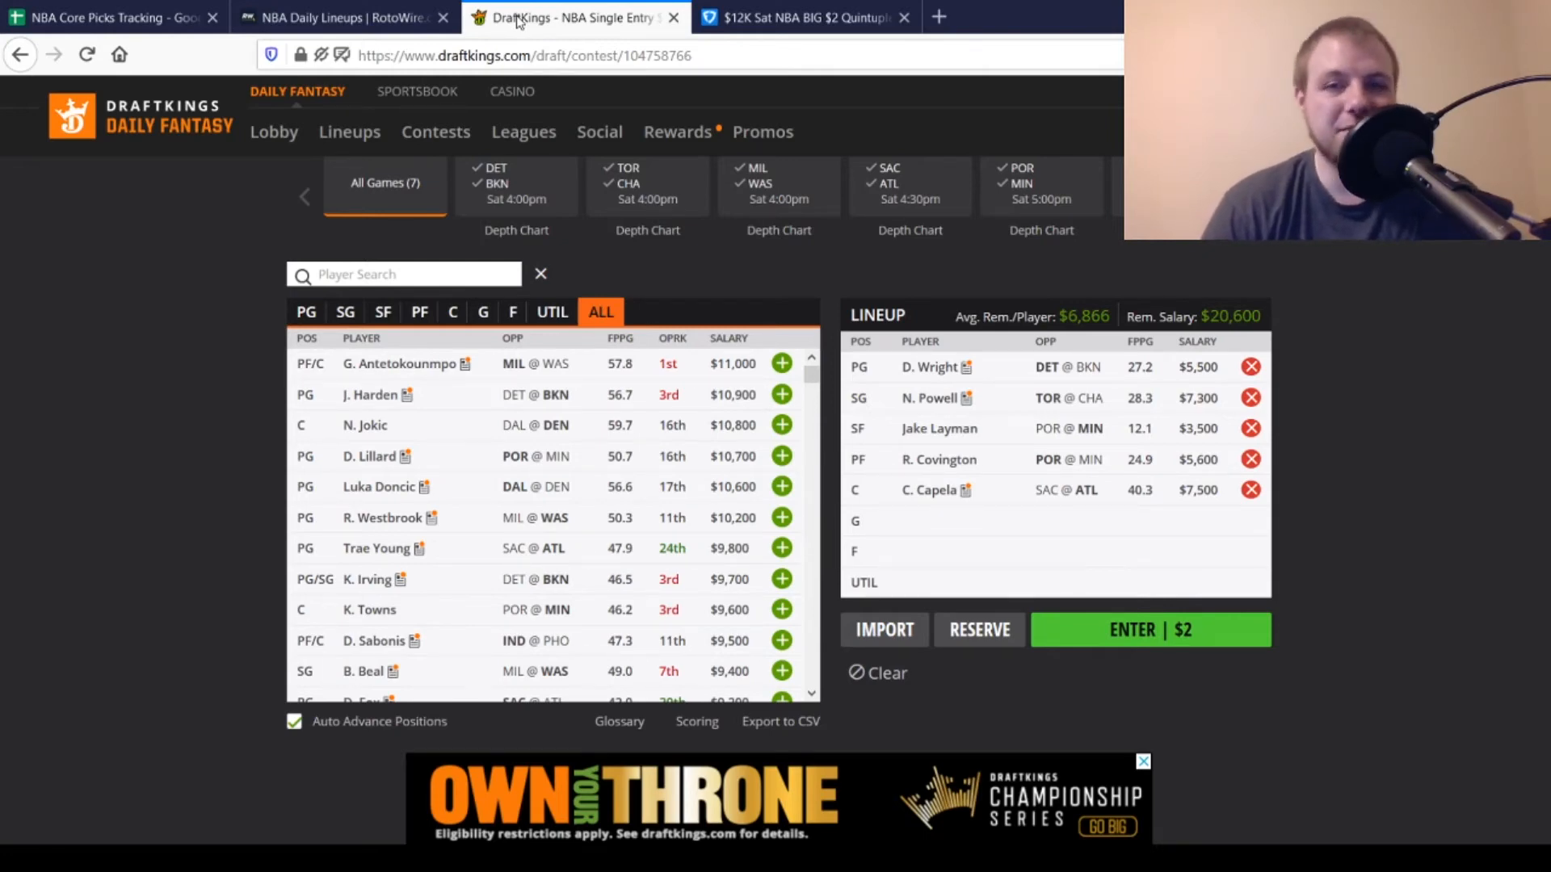
Step: Show the FanDuel $12K Sat NBA BIG $2 Quintuple Up lineup with Nowell, Ellington, McDermott and Boucher
click(801, 16)
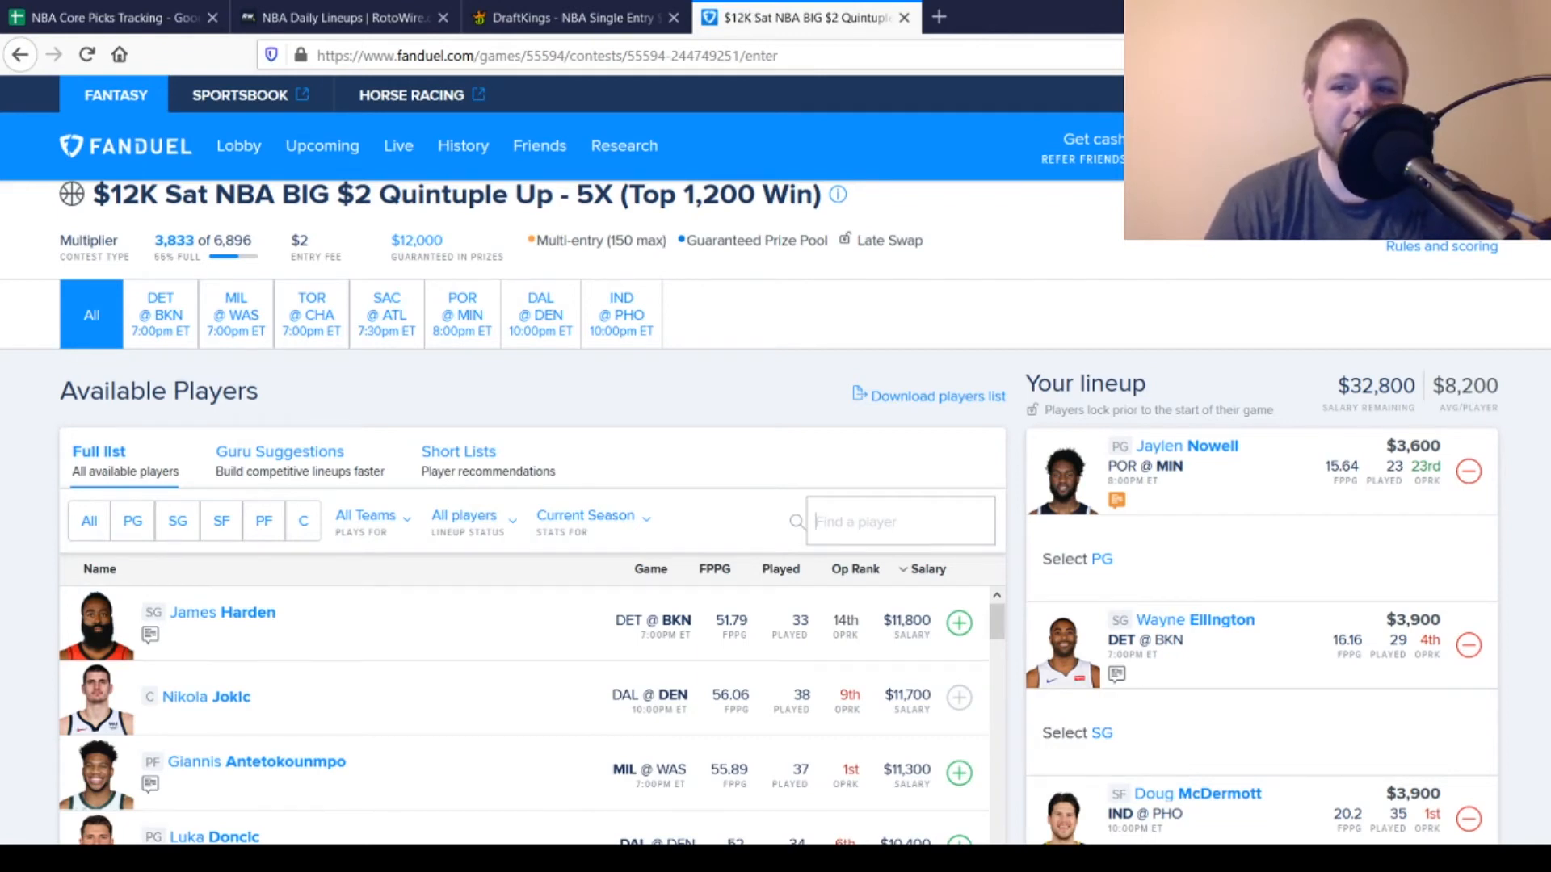
scroll(down, 3)
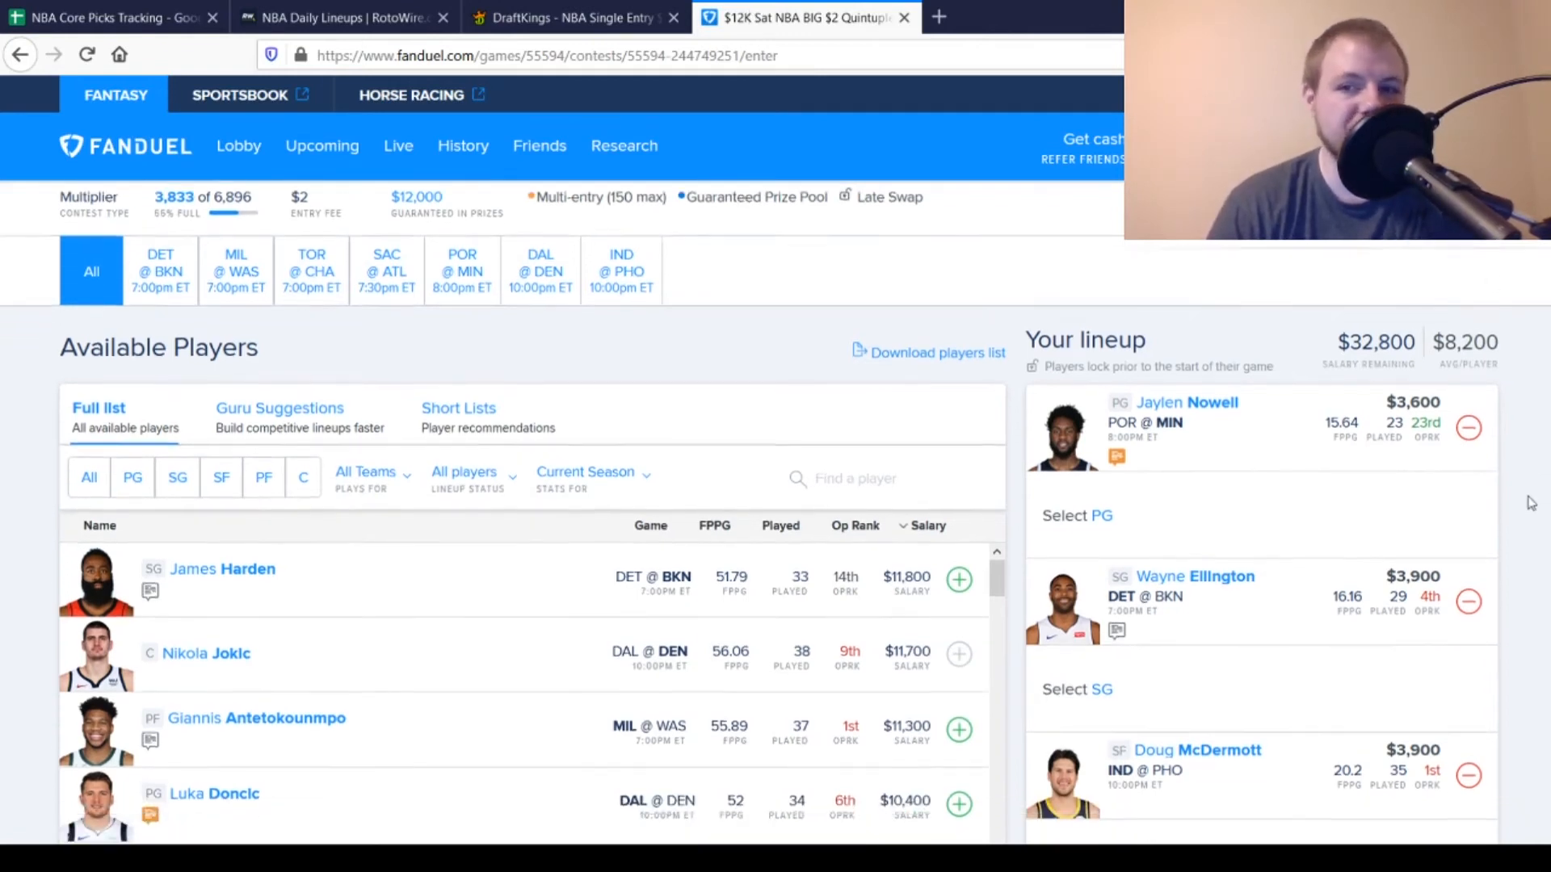
scroll(down, 3)
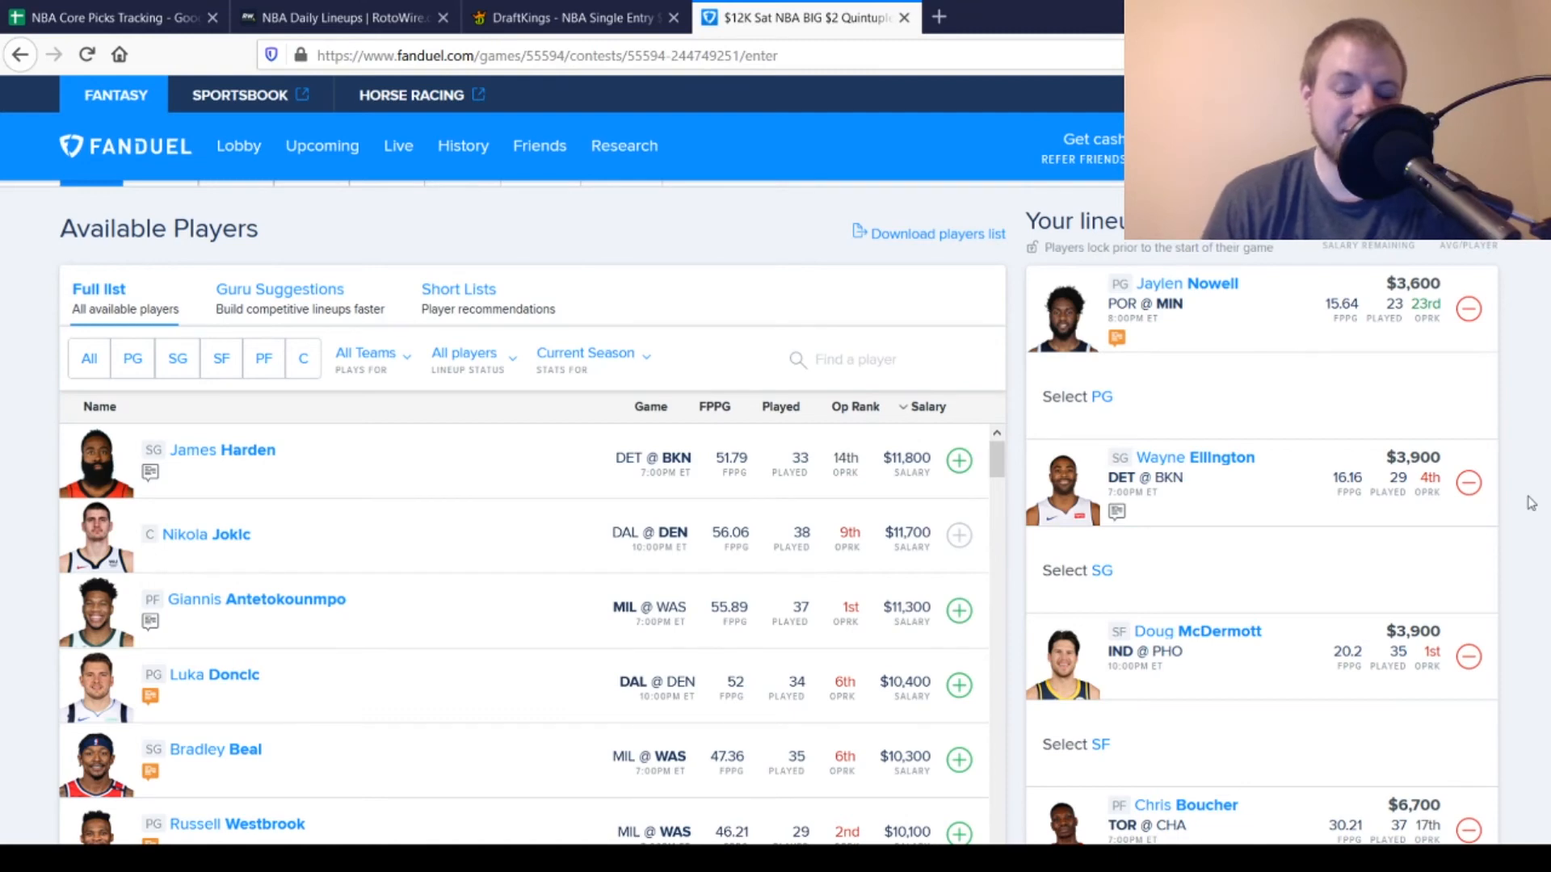
scroll(down, 3)
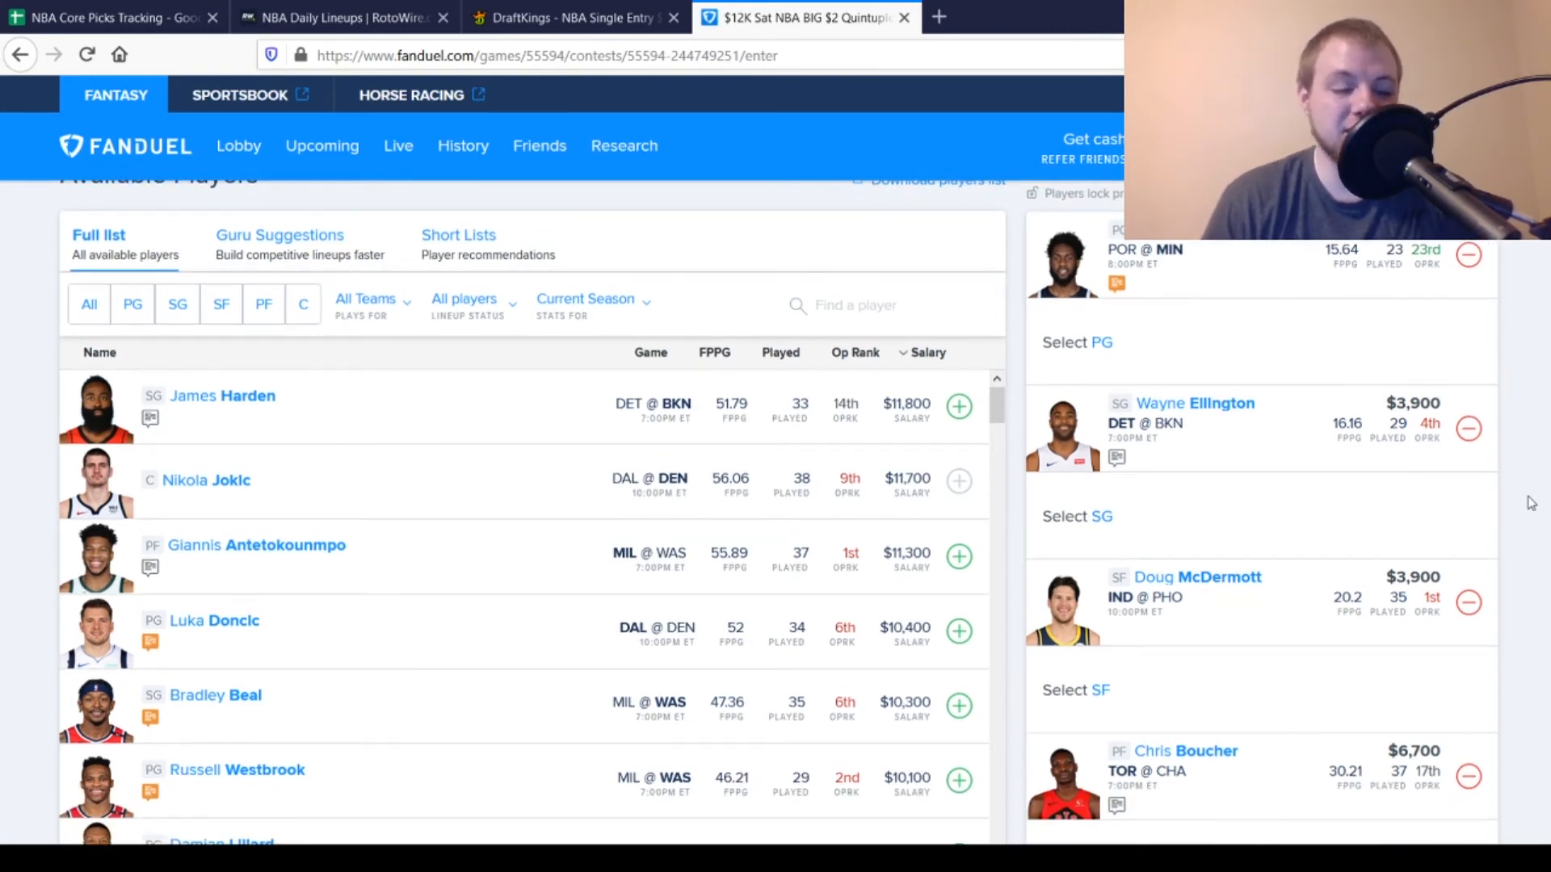
scroll(down, 3)
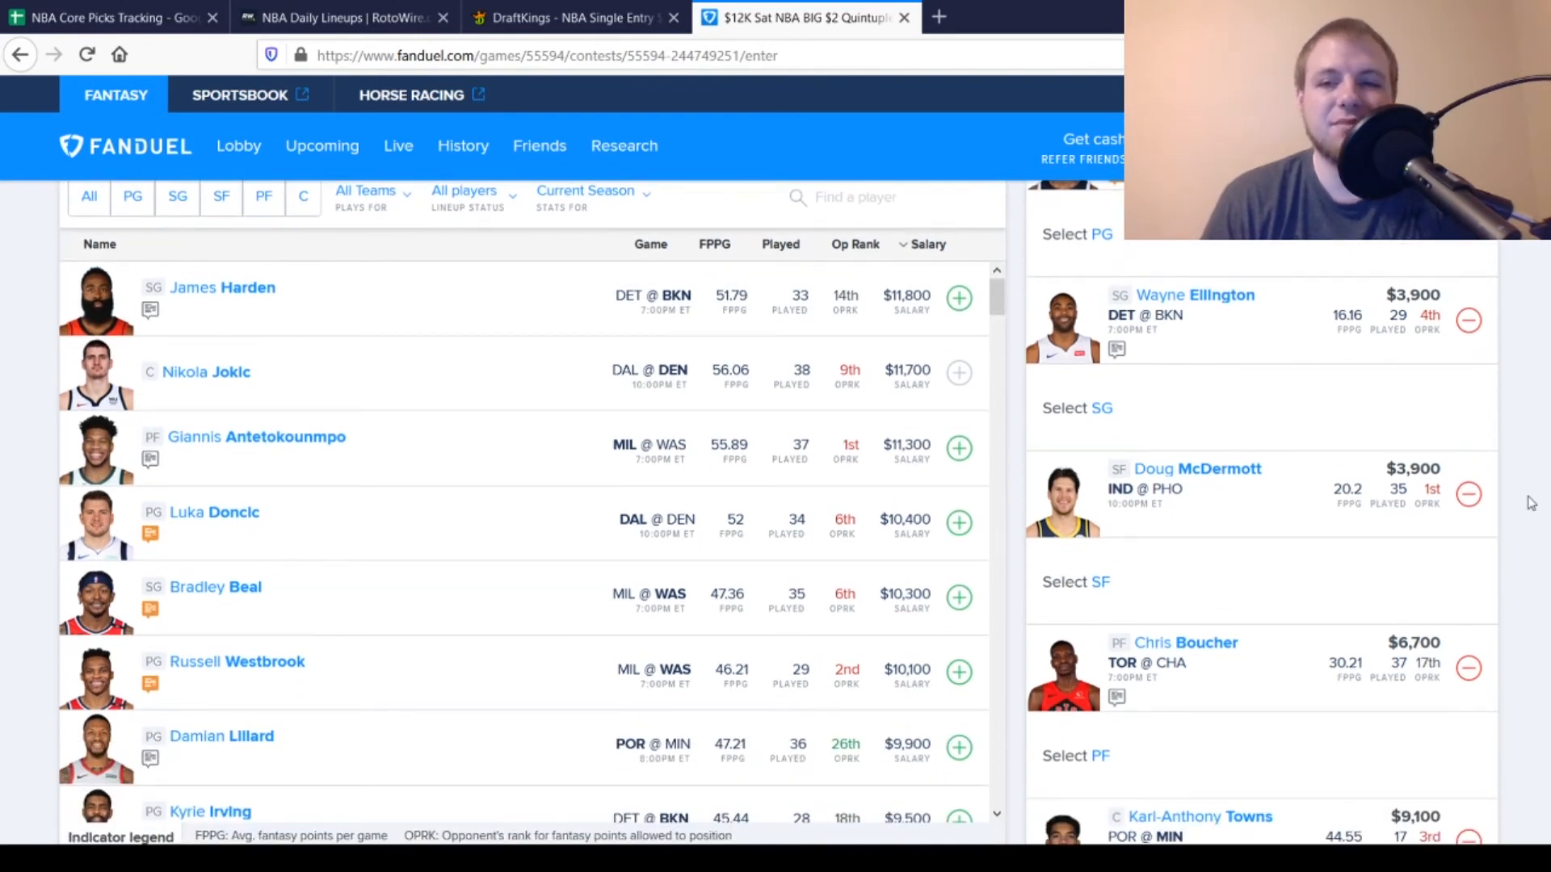
scroll(down, 3)
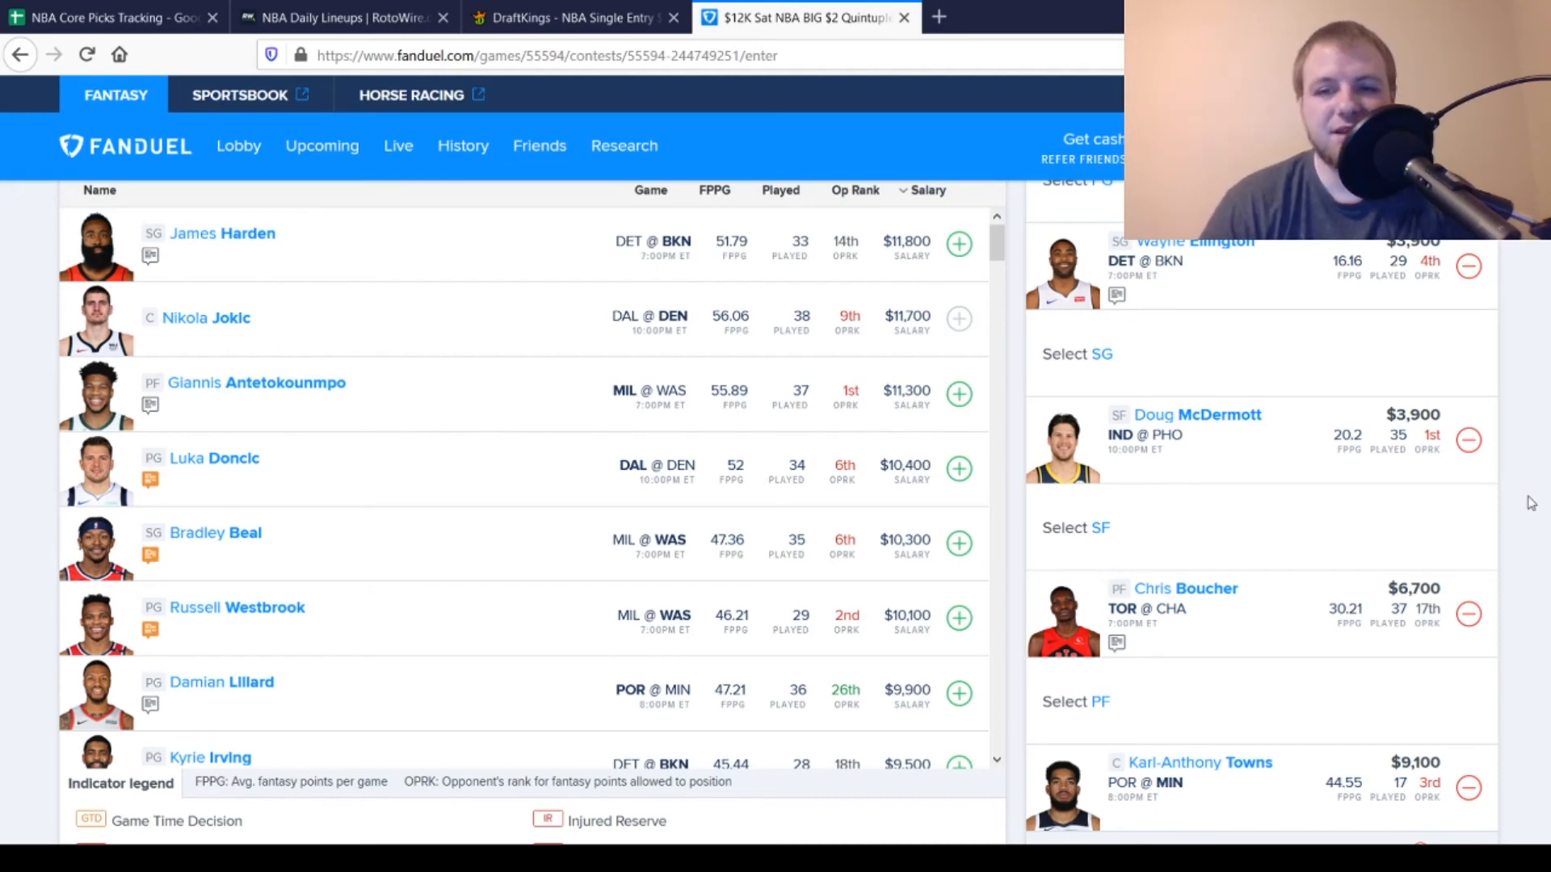
scroll(down, 3)
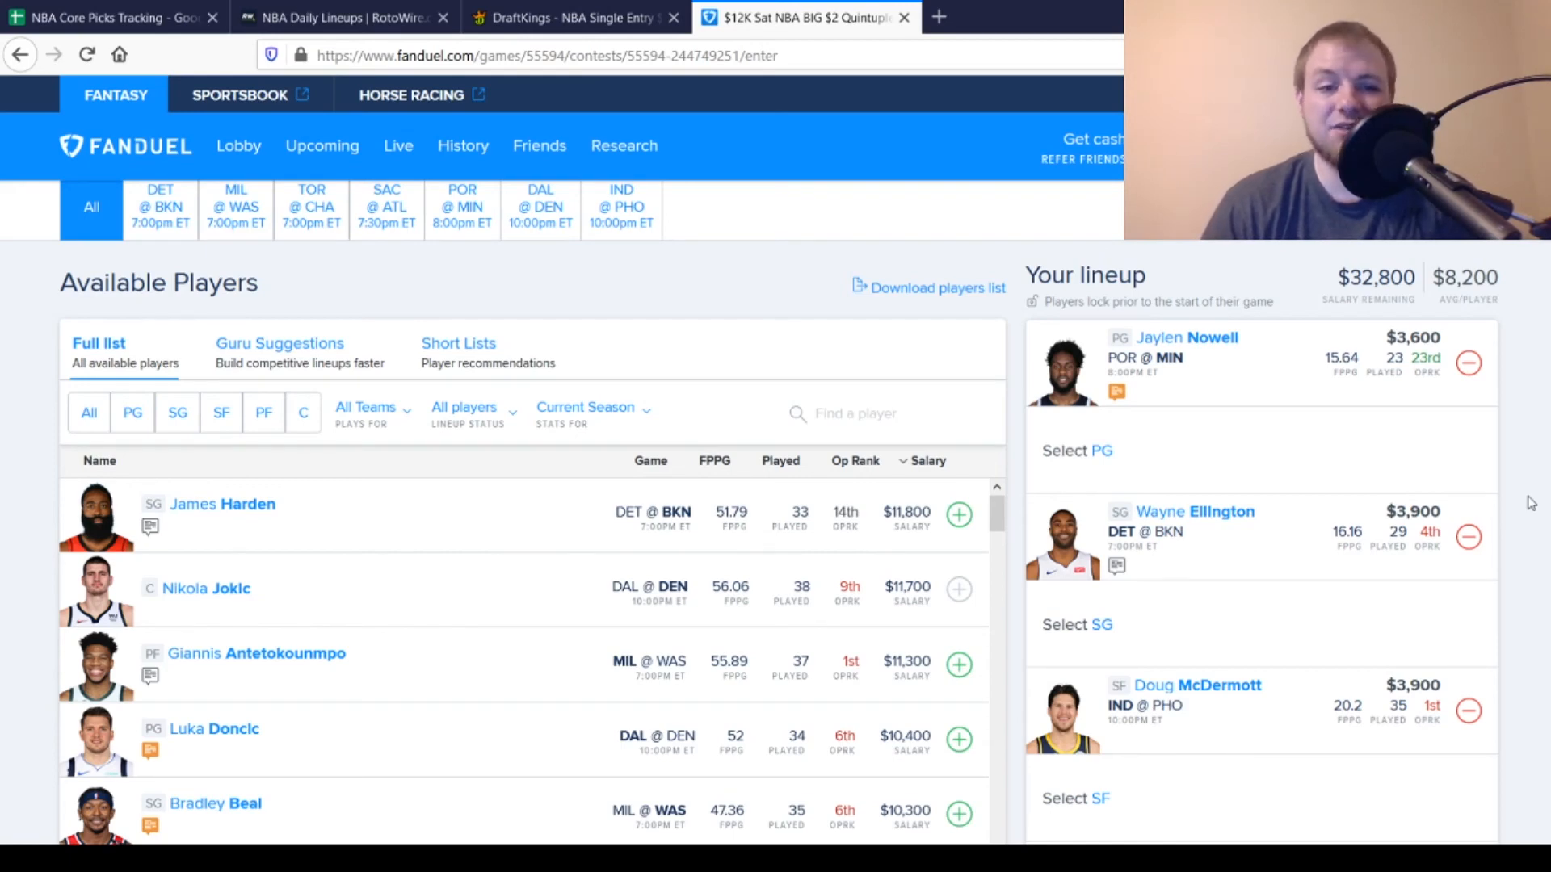
mouse_move(797, 643)
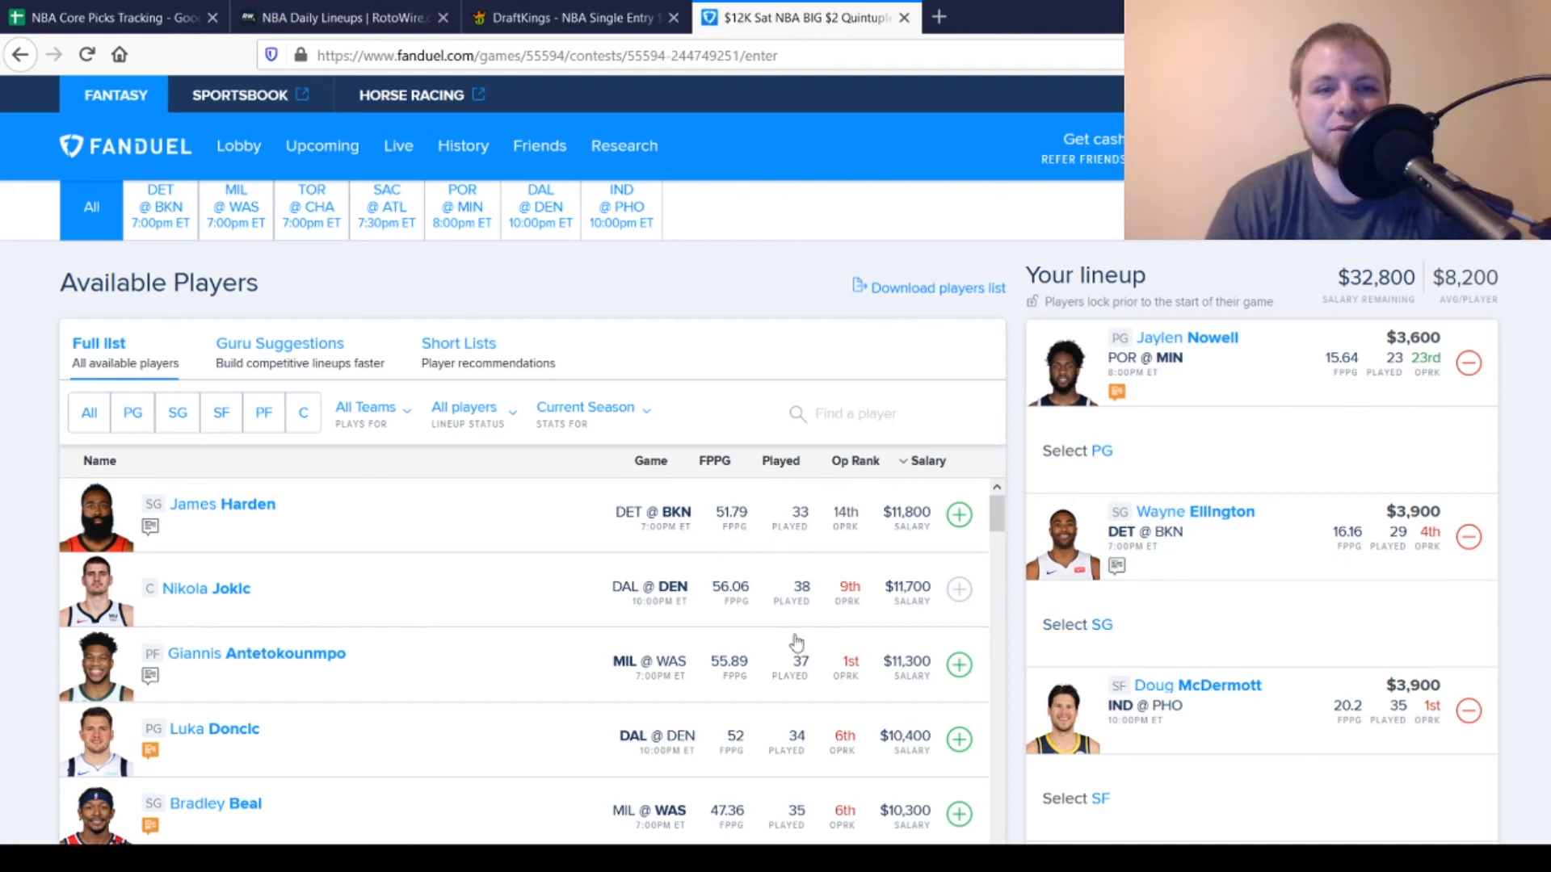
mouse_move(506, 643)
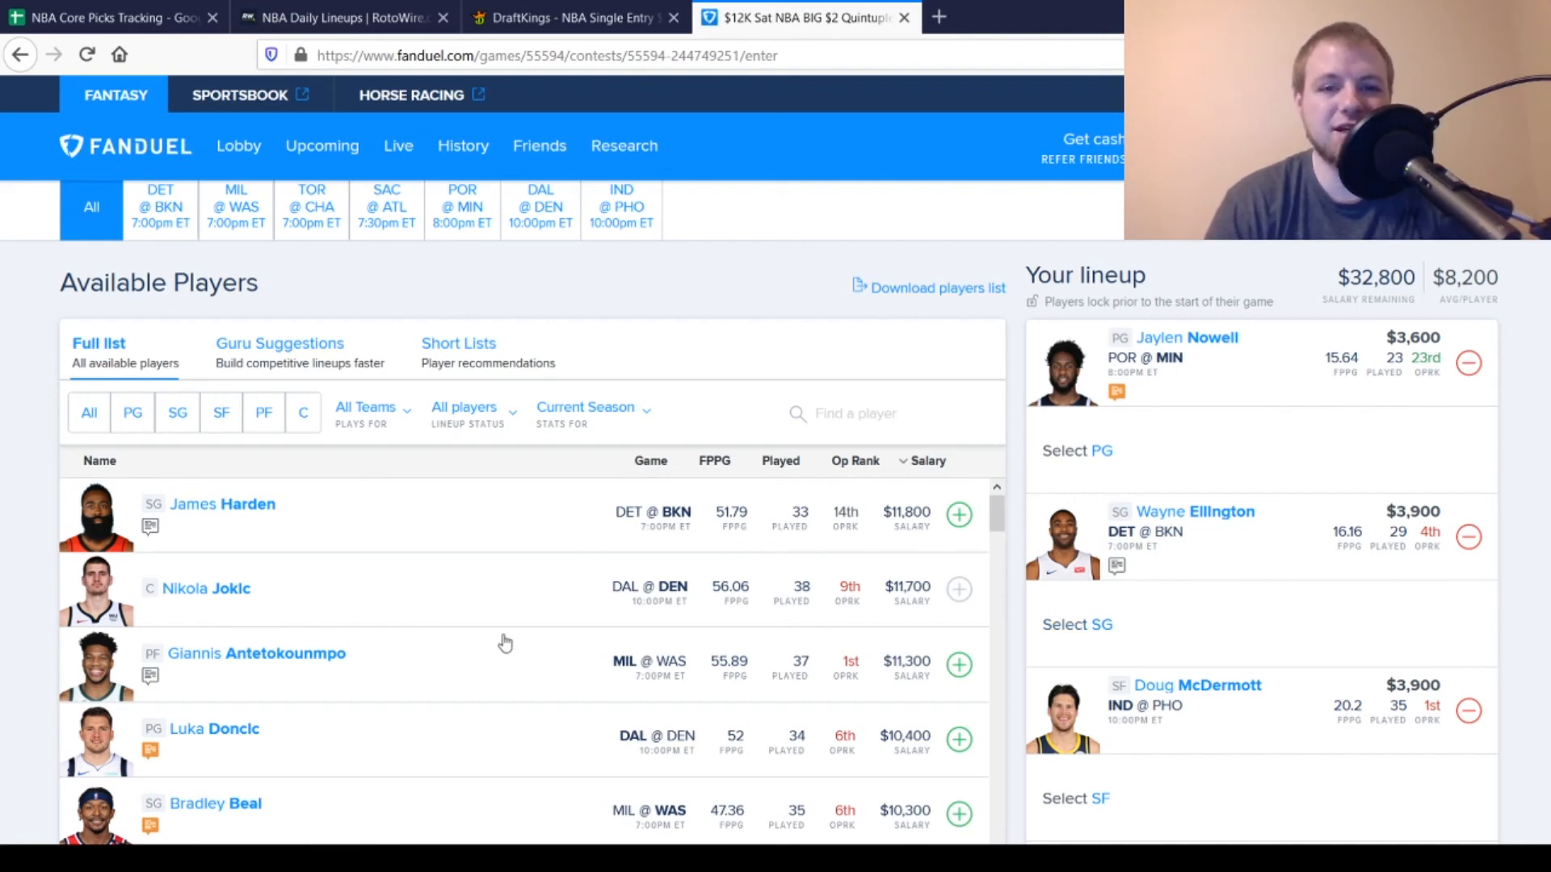